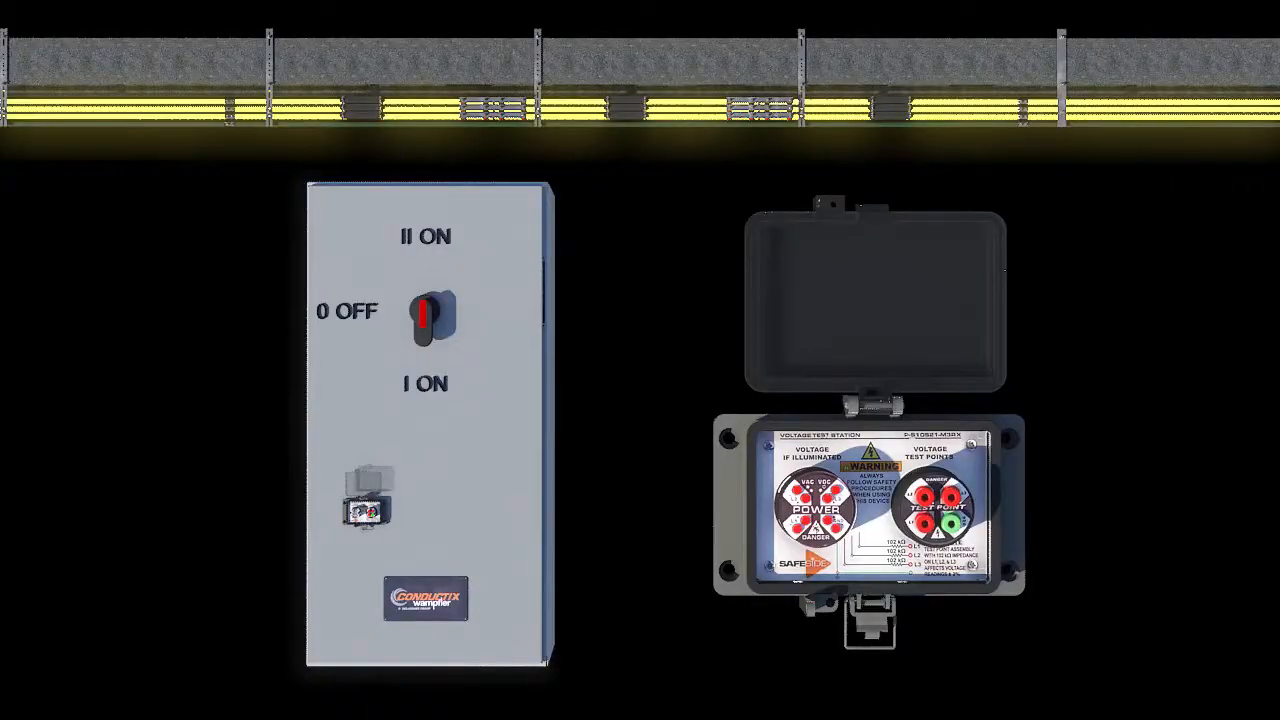
left_click(430, 310)
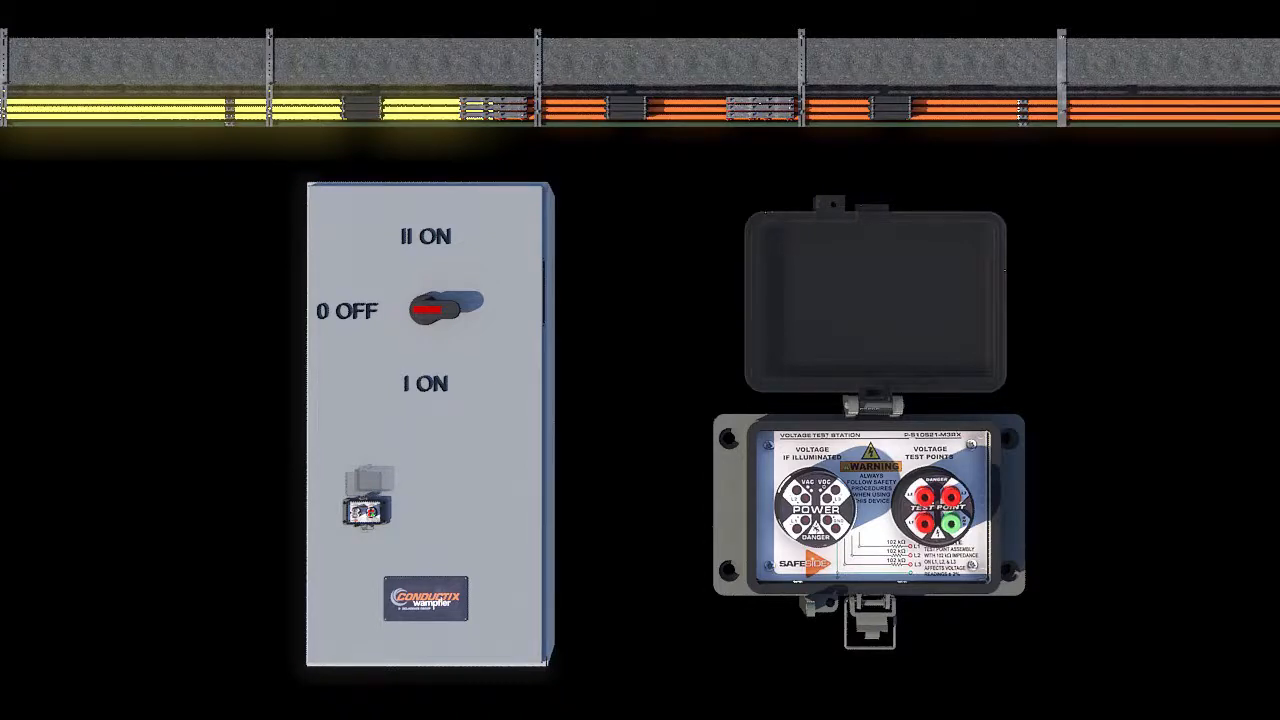
left_click(440, 308)
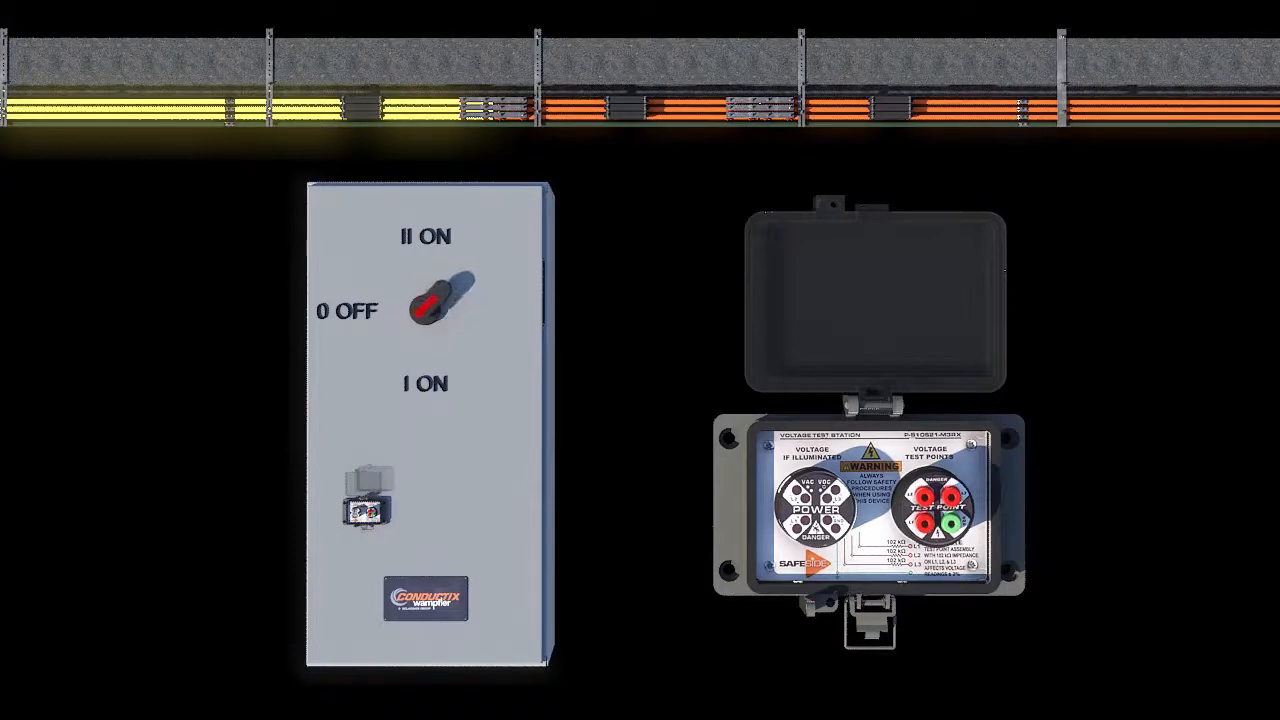
left_click(436, 302)
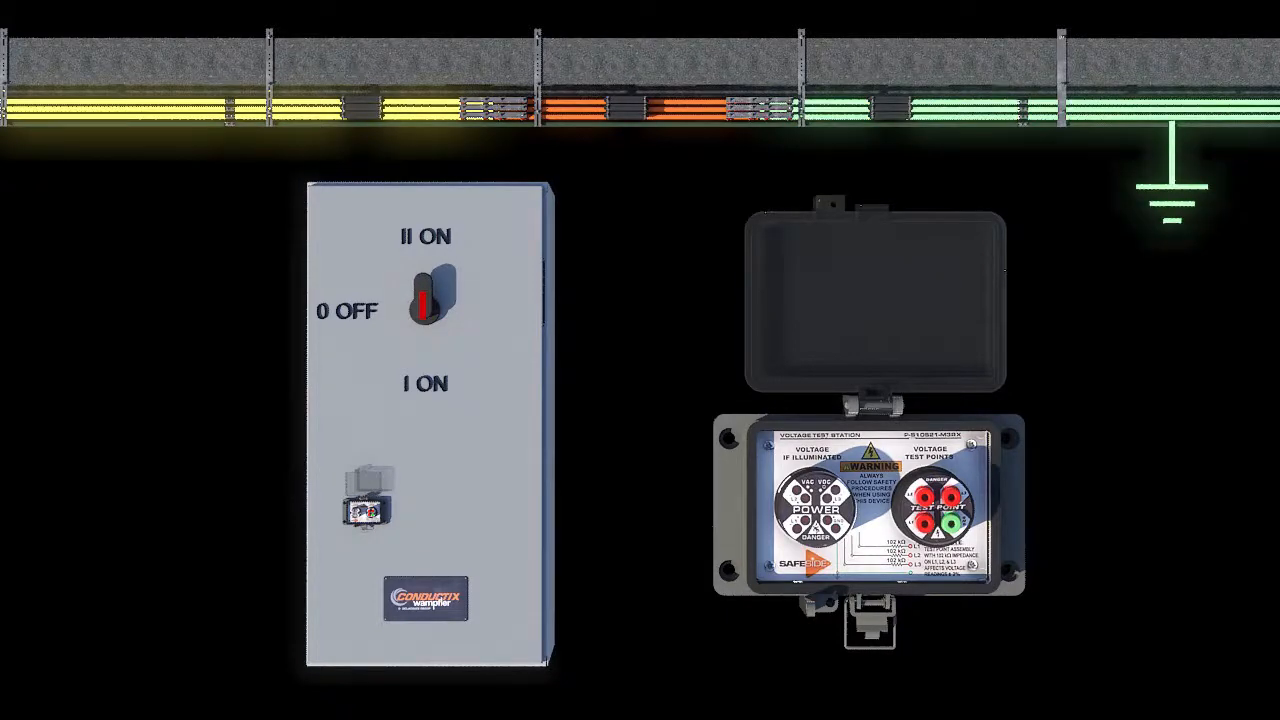